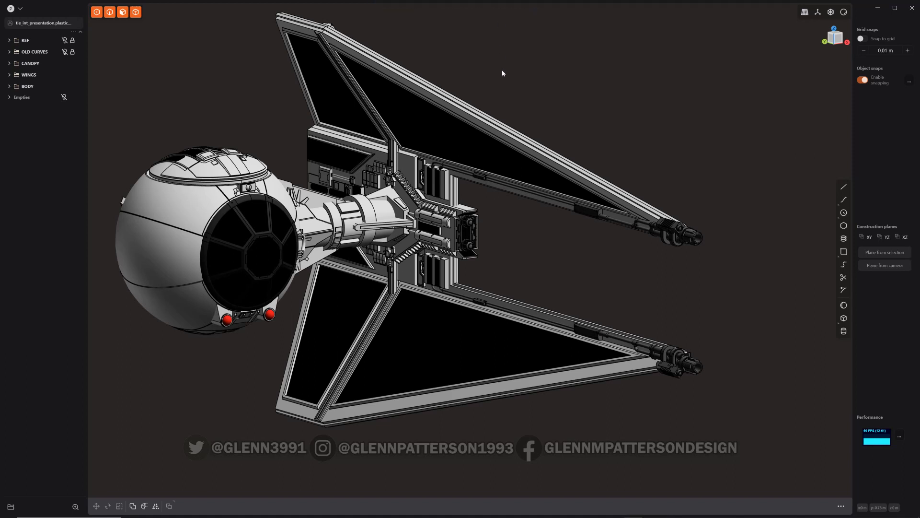
mouse_move(55, 36)
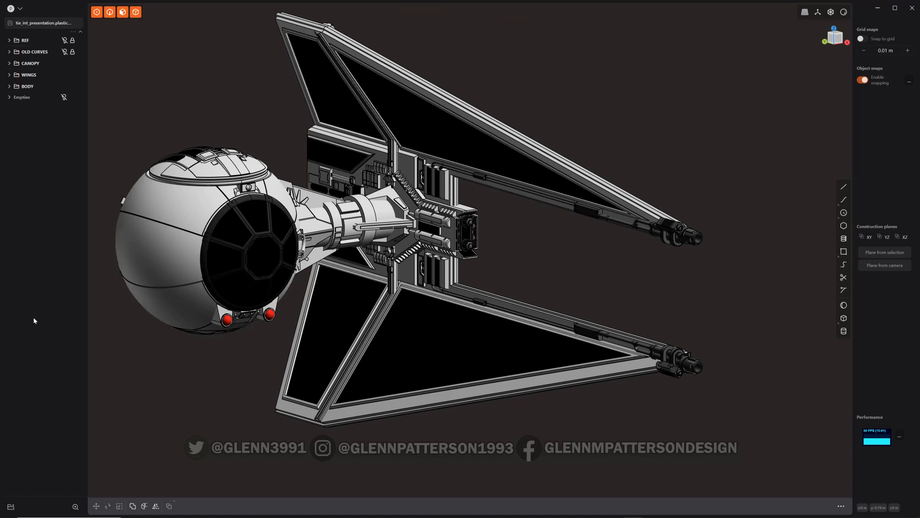
mouse_move(38, 280)
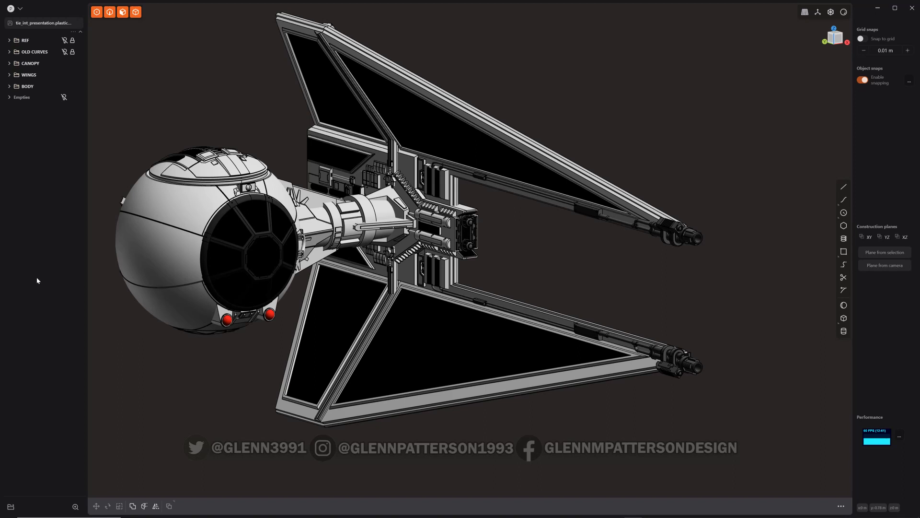
mouse_move(422, 119)
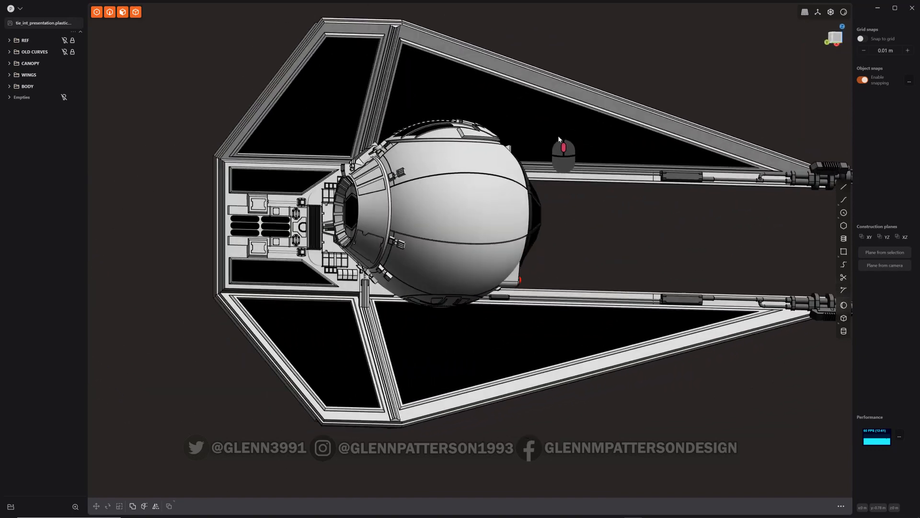
Step: Expand WINGS in the outliner and inspect its GUNS and SENSOR POD subgroups
drag(559, 139, 547, 180)
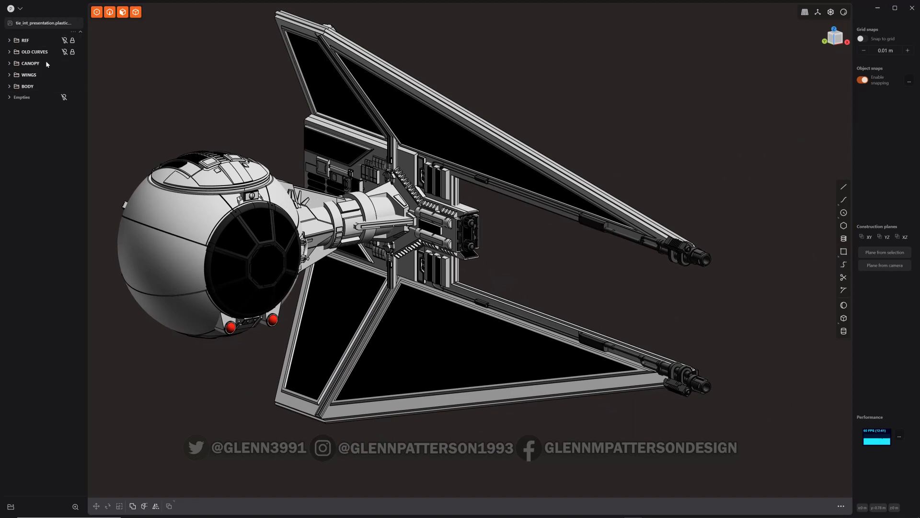
mouse_move(137, 155)
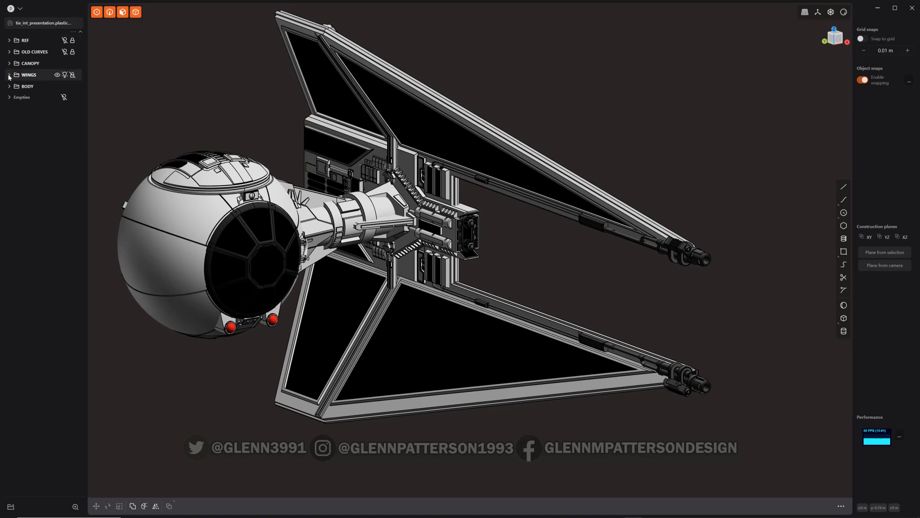
click(9, 75)
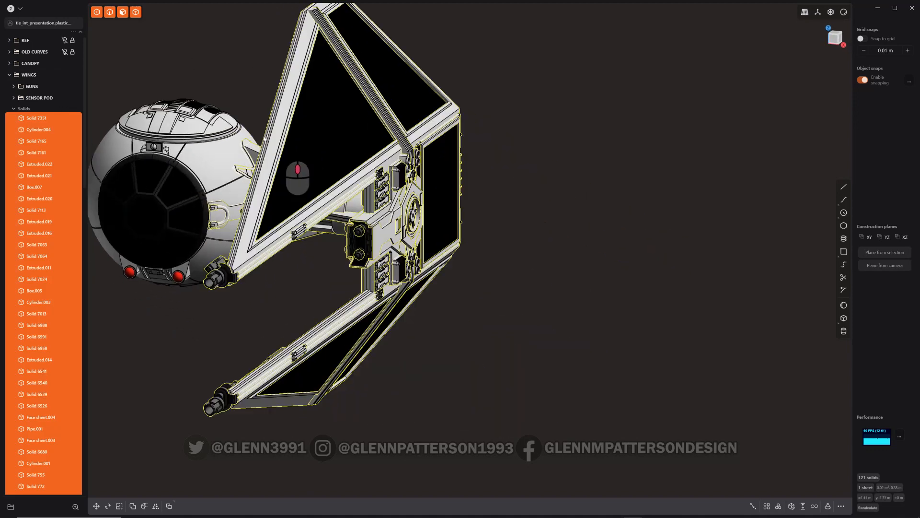
drag(296, 176, 193, 101)
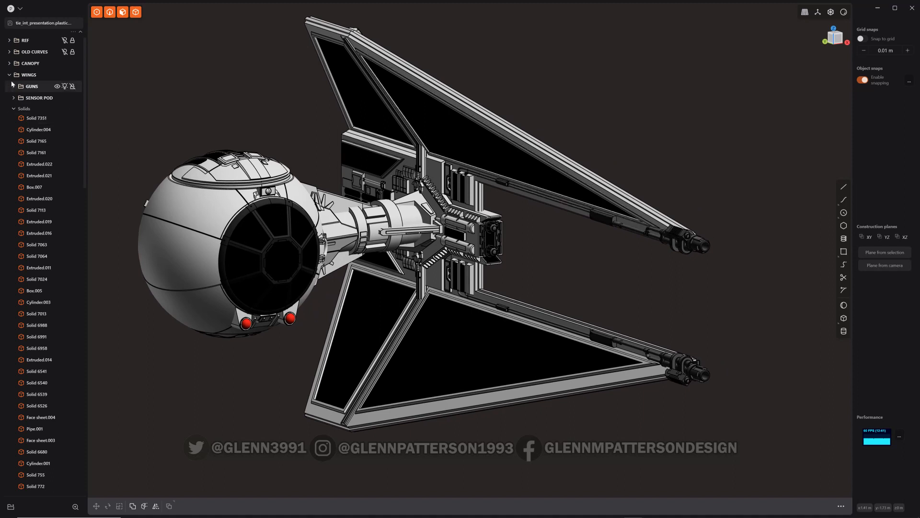
click(31, 87)
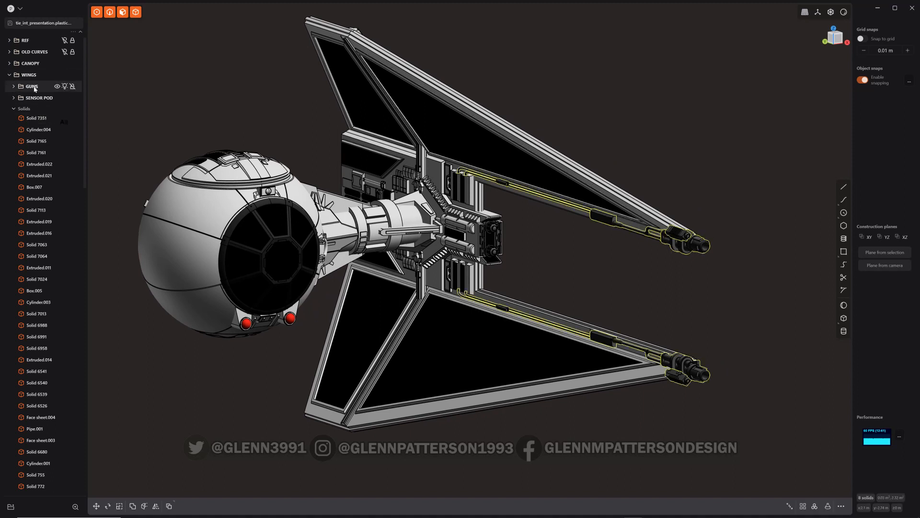
click(39, 98)
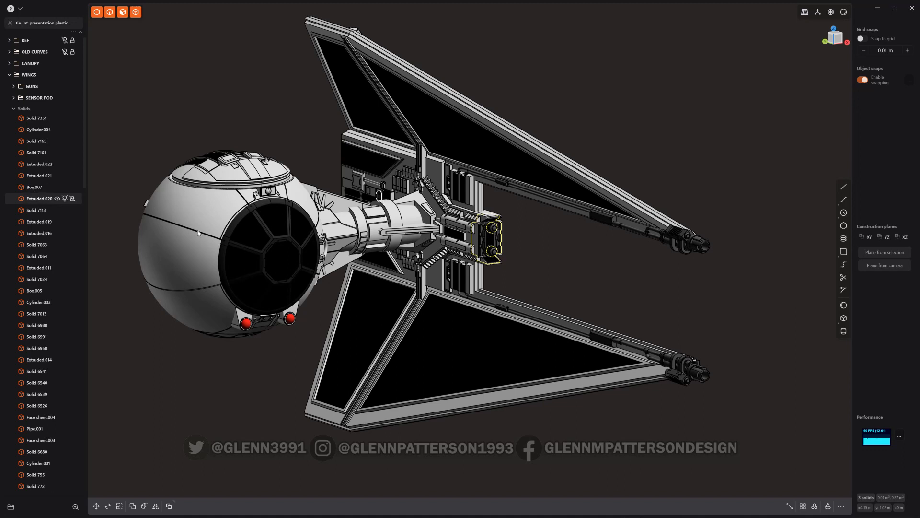
click(38, 462)
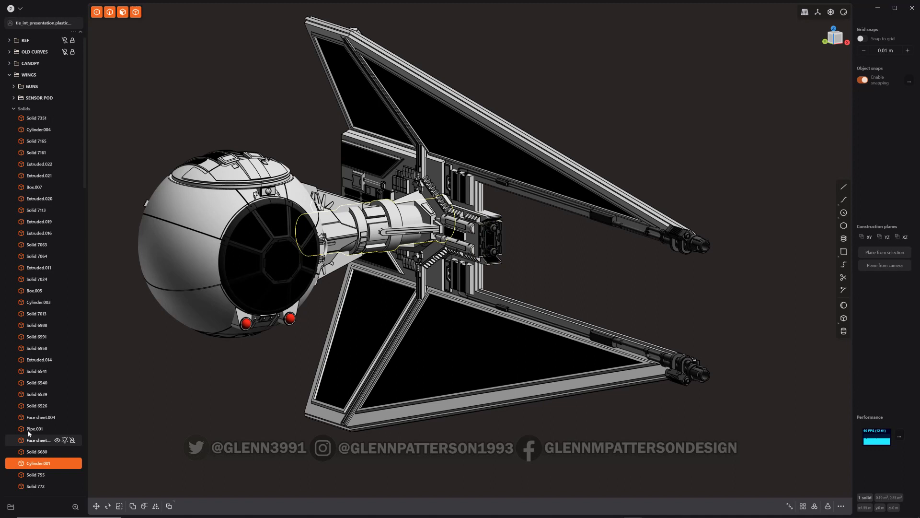
scroll(down, 3)
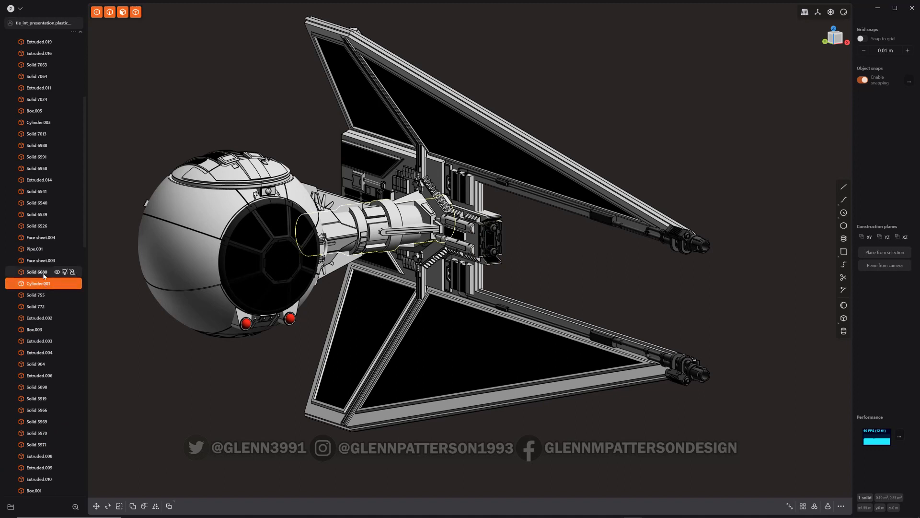
mouse_move(38, 260)
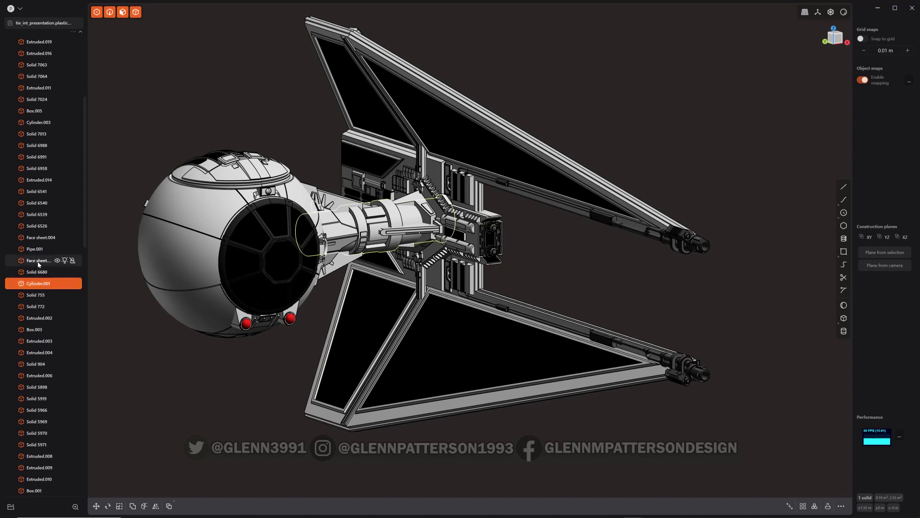
click(38, 261)
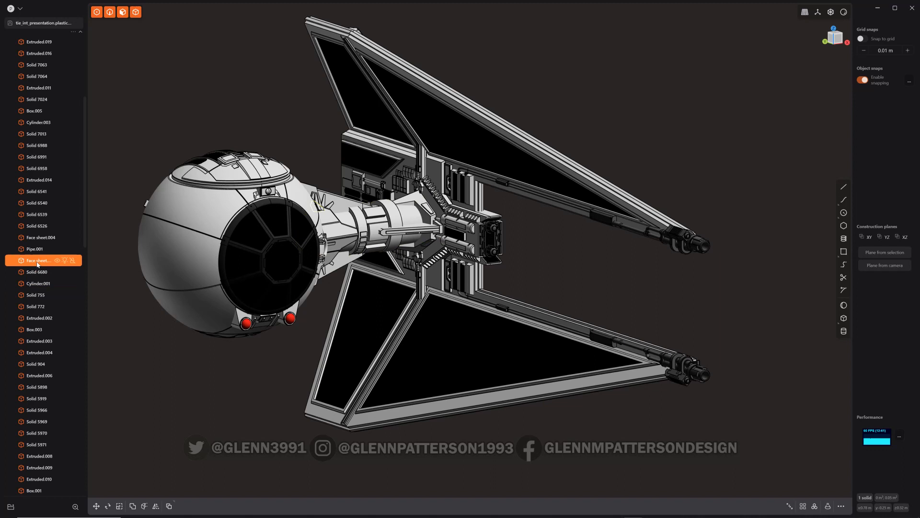
click(35, 249)
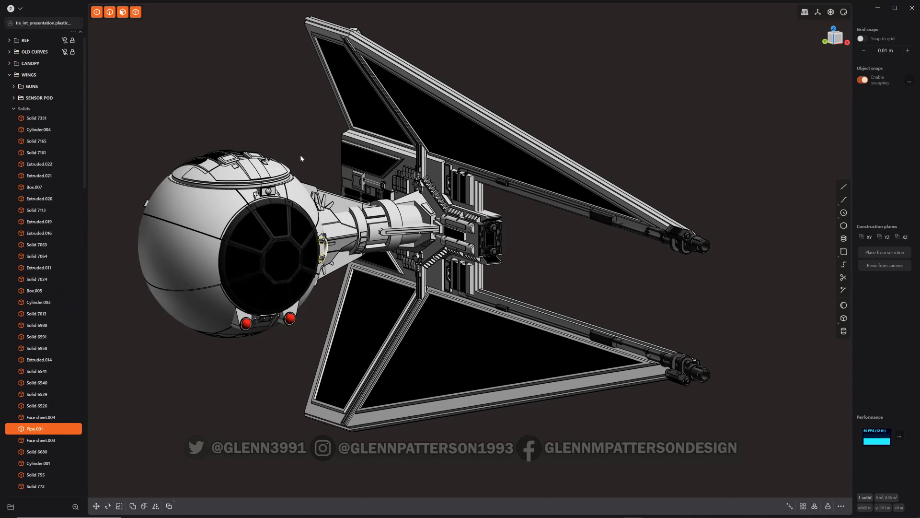
mouse_move(34, 290)
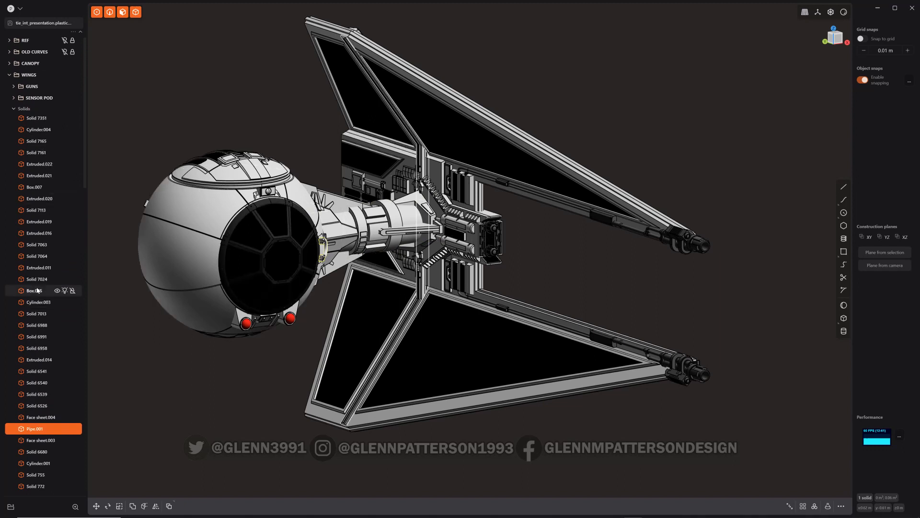
scroll(down, 3)
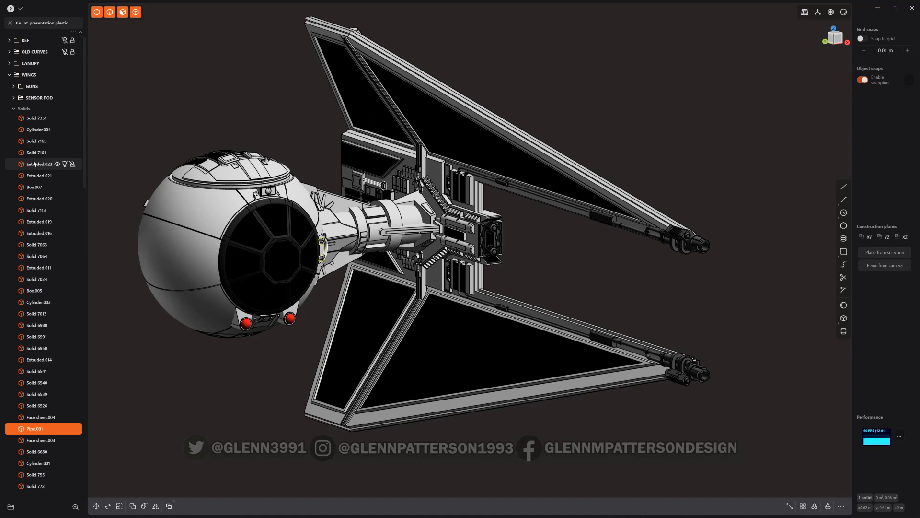
scroll(down, 3)
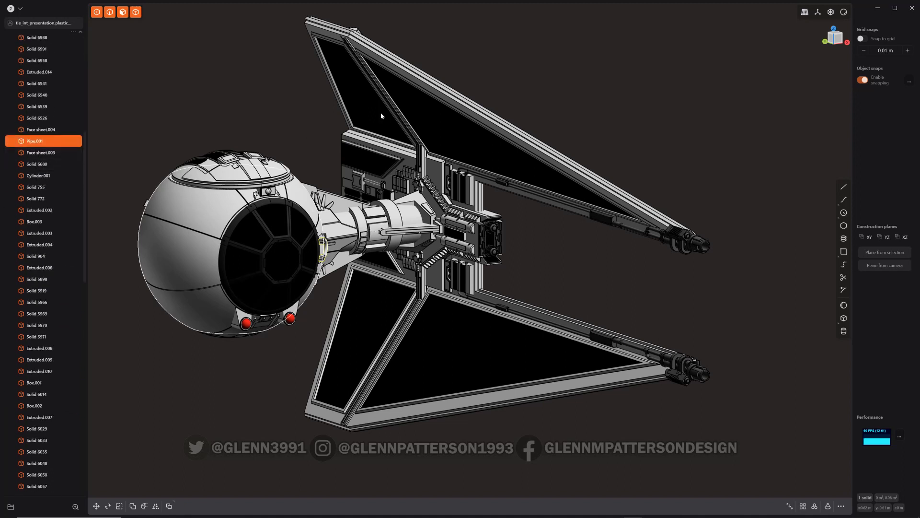
mouse_move(371, 323)
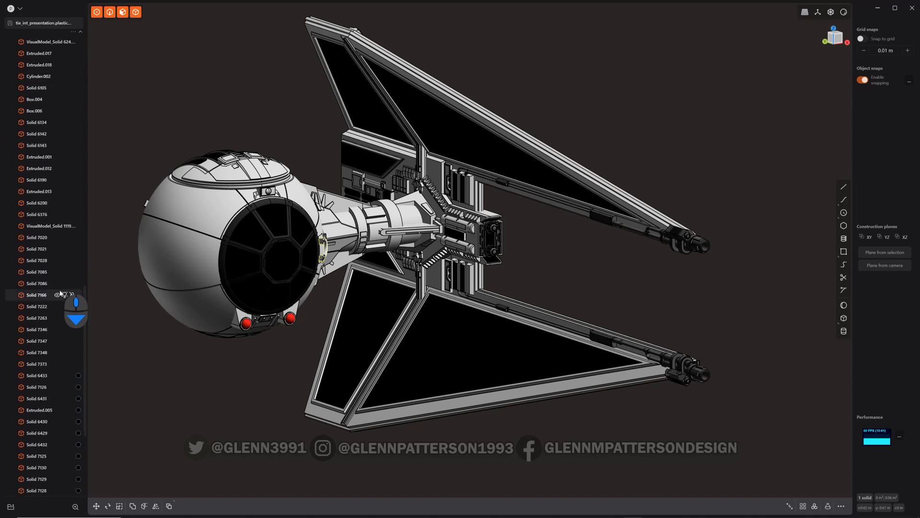
Step: Shift-select all 22 solar panel solids listed under WINGS > Solids
scroll(down, 3)
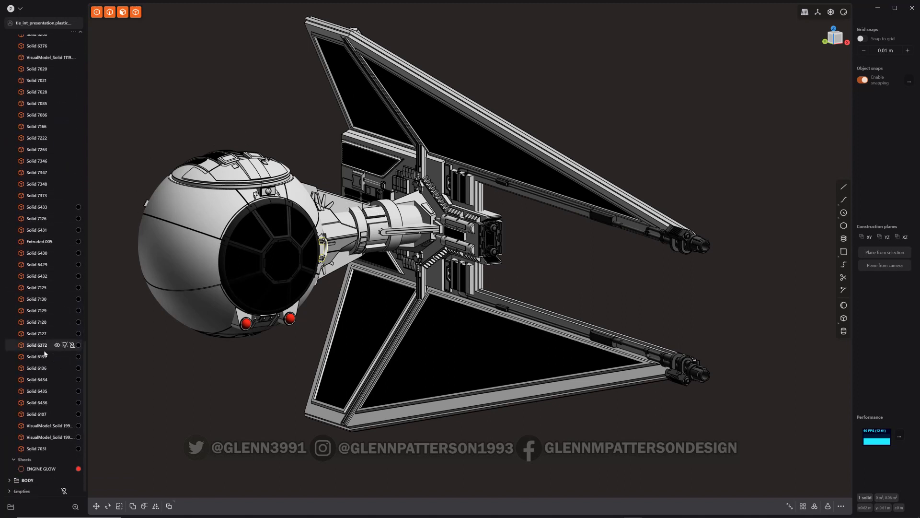
click(36, 207)
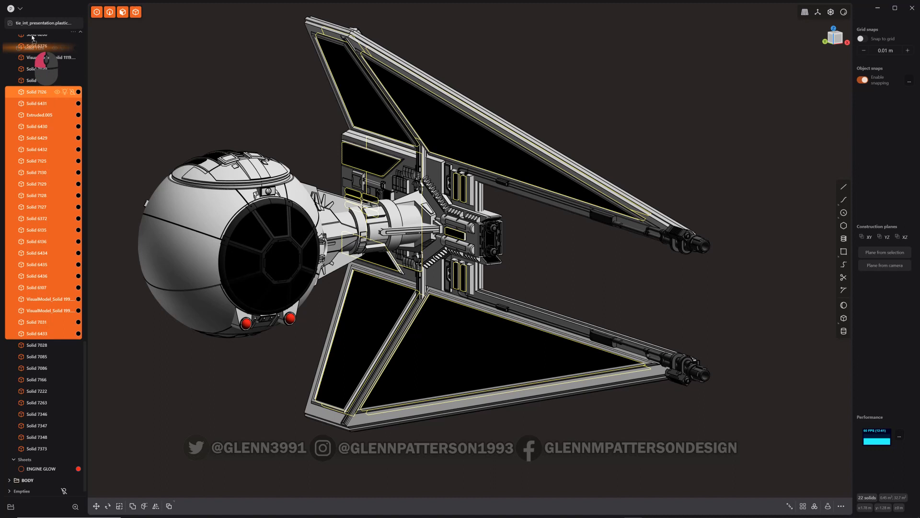
scroll(down, 3)
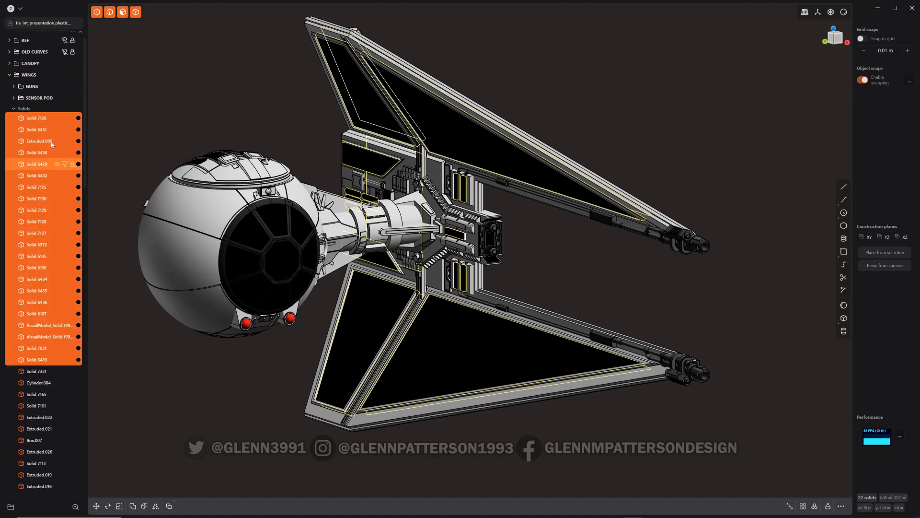
mouse_move(75, 126)
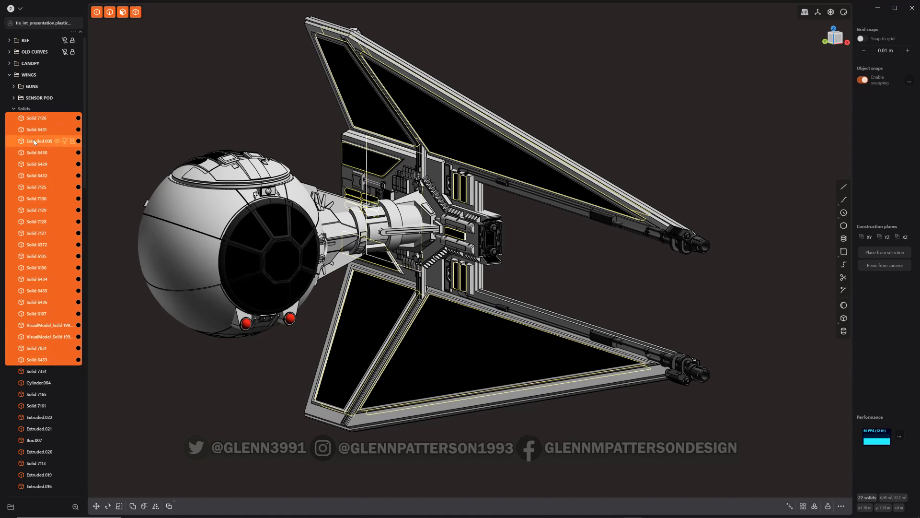
Step: Move the 22 selected panel solids into a new WINGS subgroup called SOLAR PANELS
right_click(34, 141)
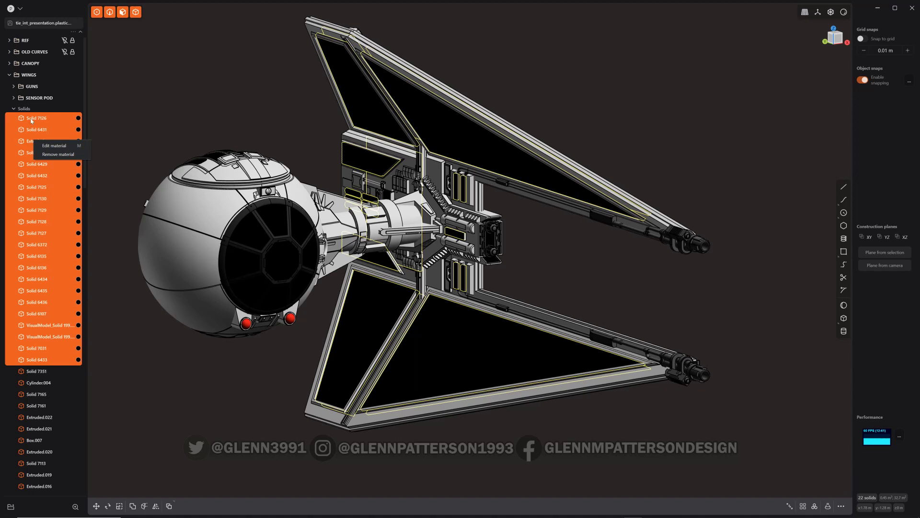
click(37, 118)
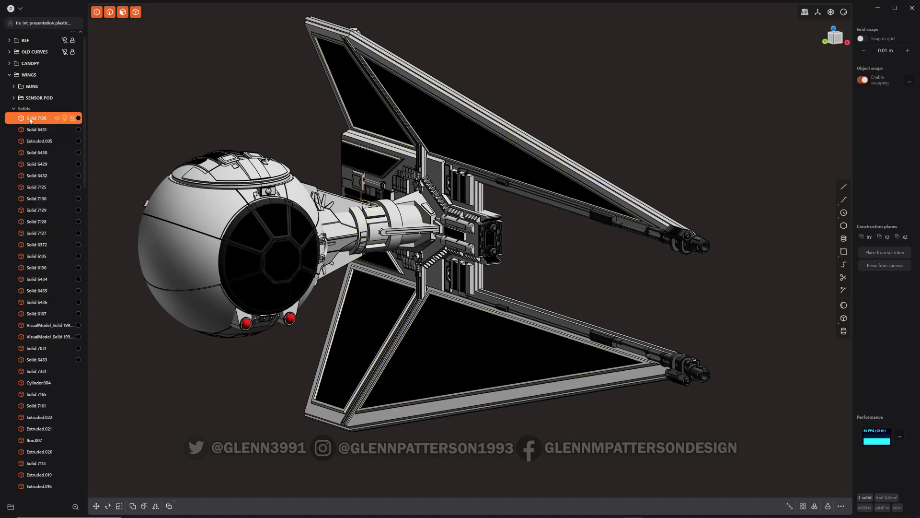
click(37, 359)
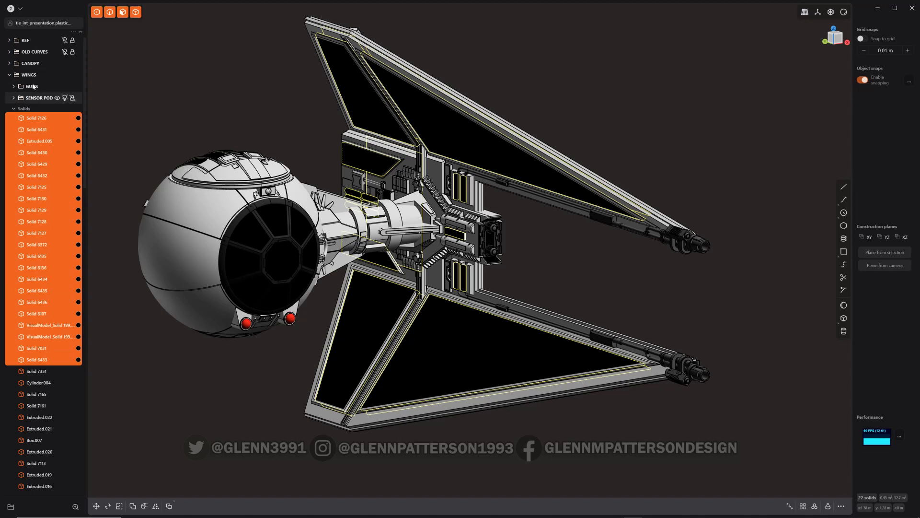
right_click(28, 75)
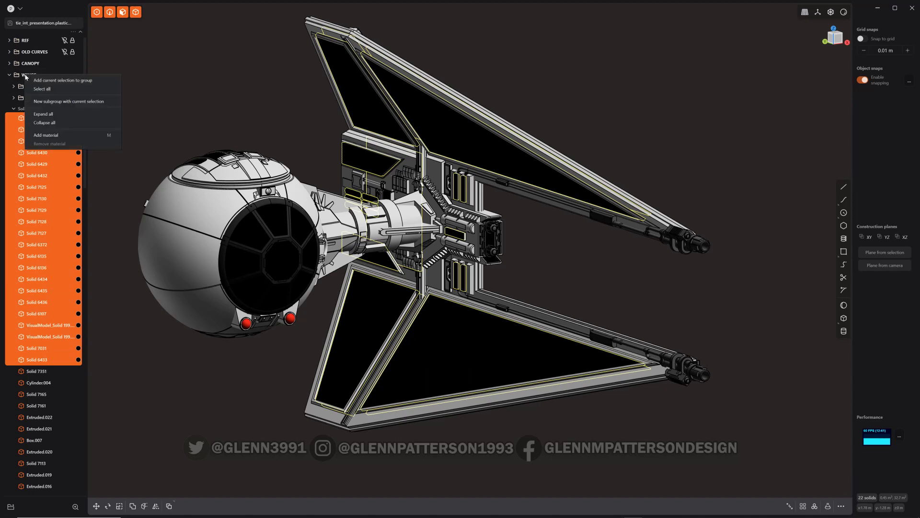
mouse_move(57, 104)
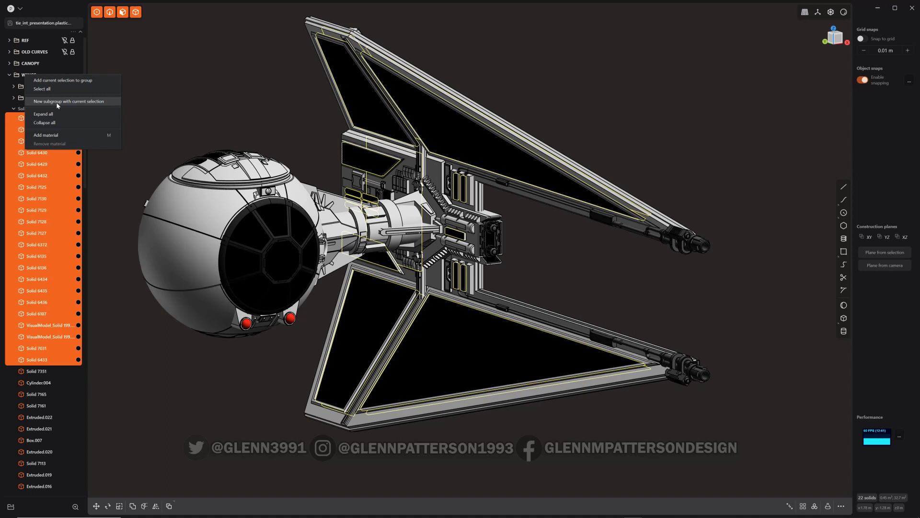
click(69, 101)
text(SOLAR PANELS)
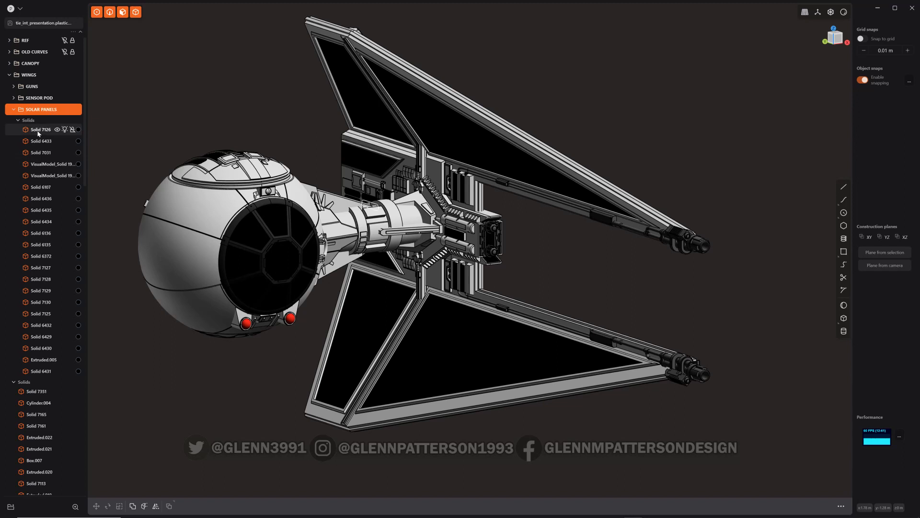
Step: Batch-rename the 22 SOLAR PANELS solids to SOLAR CELL.001 through SOLAR CELL.022
click(41, 129)
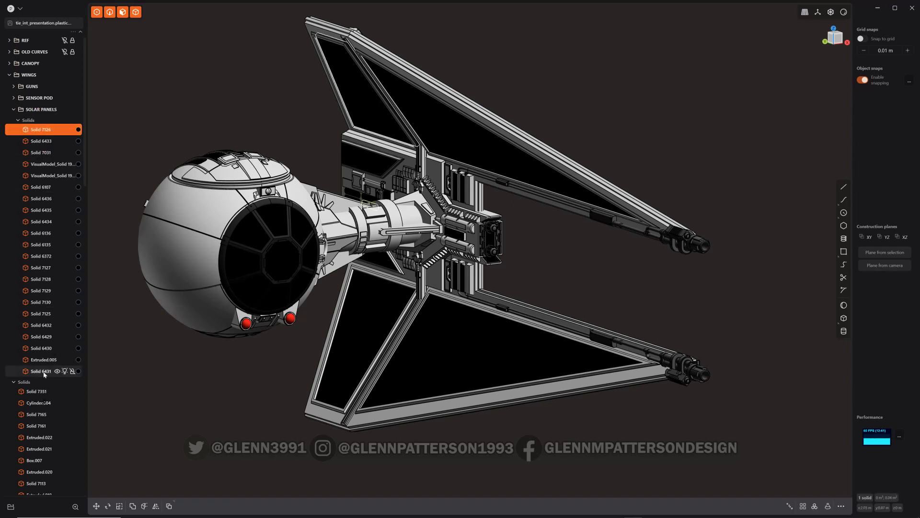
click(40, 370)
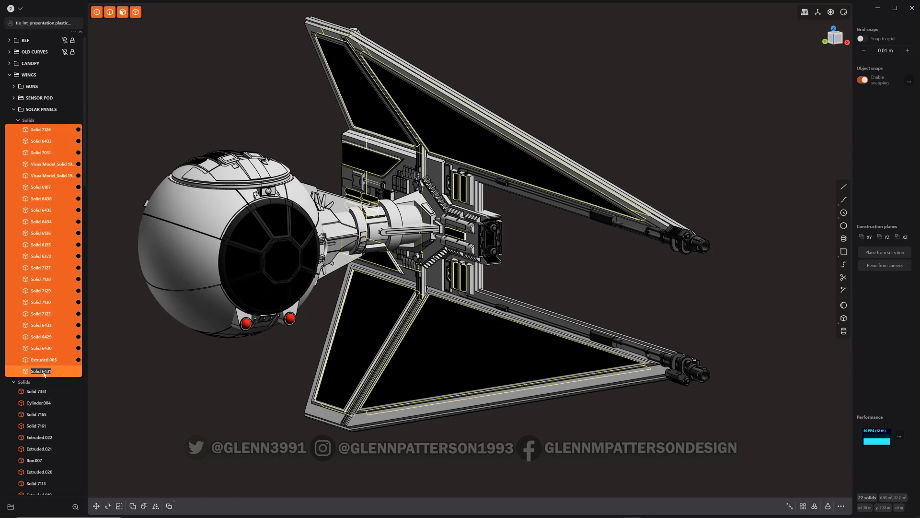
text(SOL)
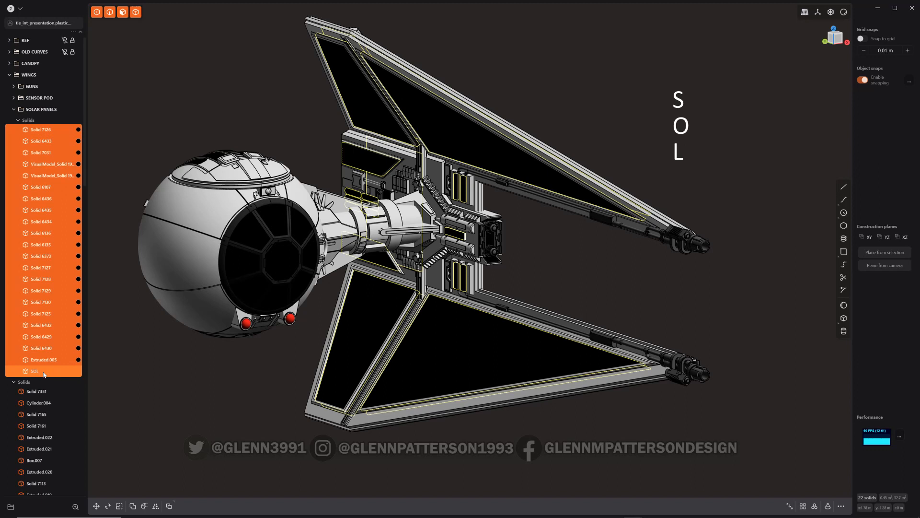
text(SOLAR CEL)
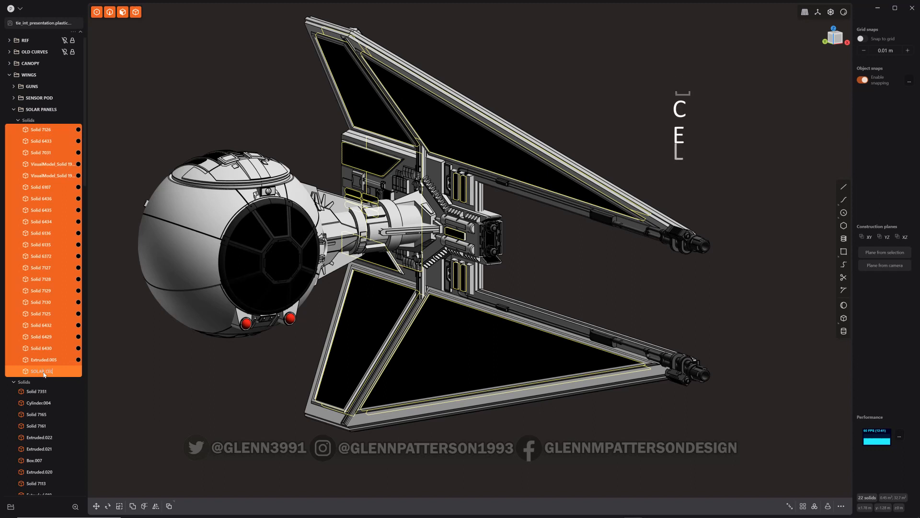
key(Enter)
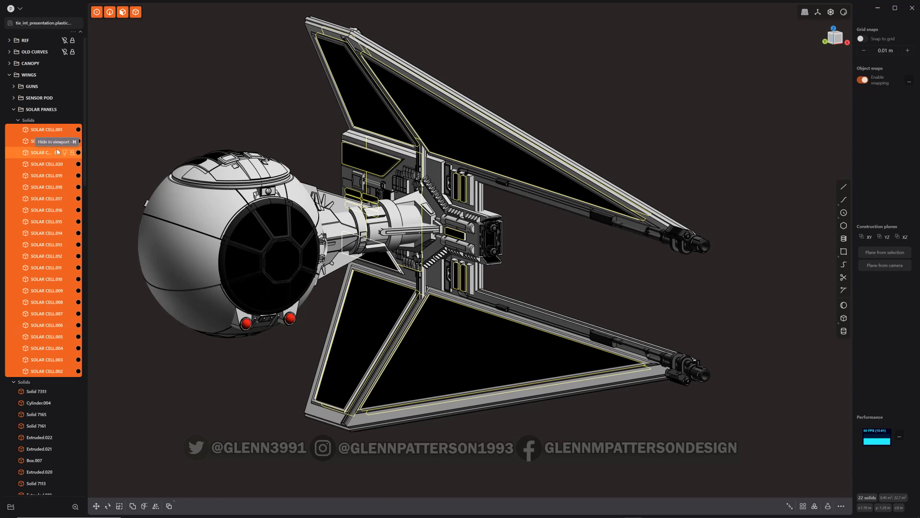
mouse_move(106, 139)
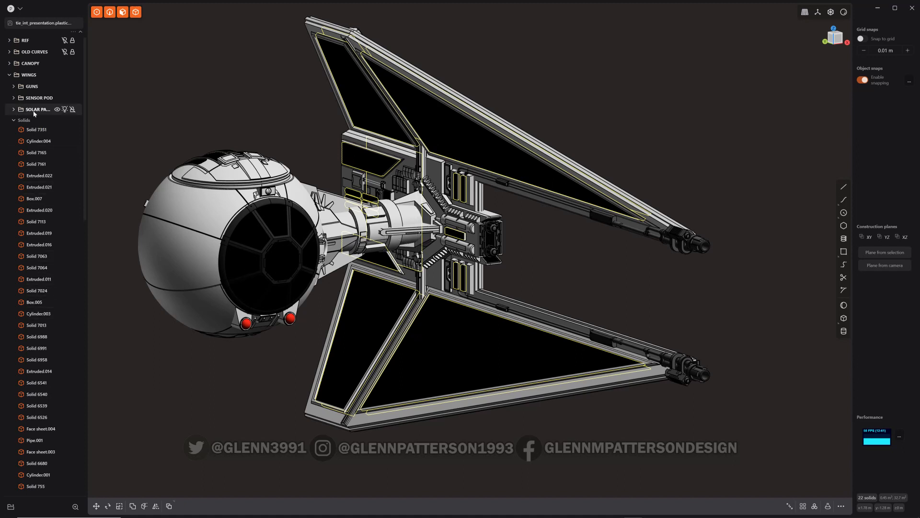
Step: Scroll down the outliner, then collapse WINGS so every top-level group is folded
scroll(down, 3)
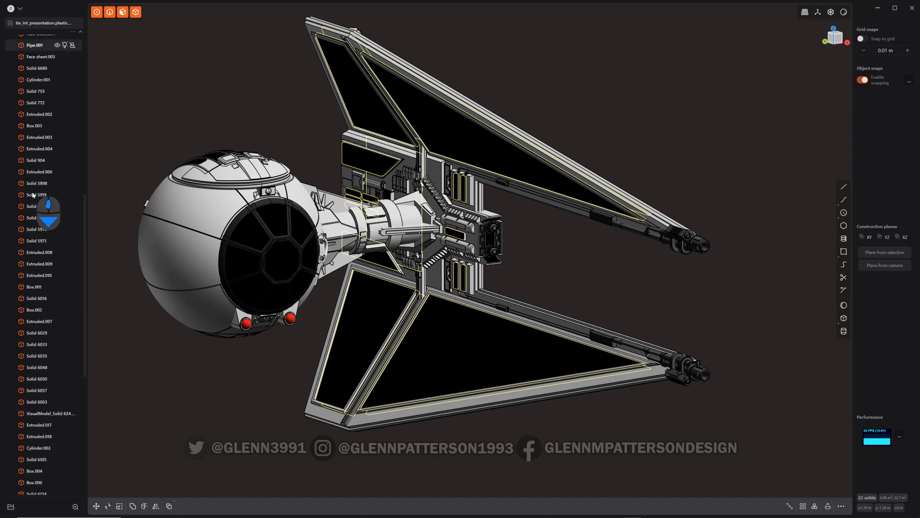
scroll(down, 3)
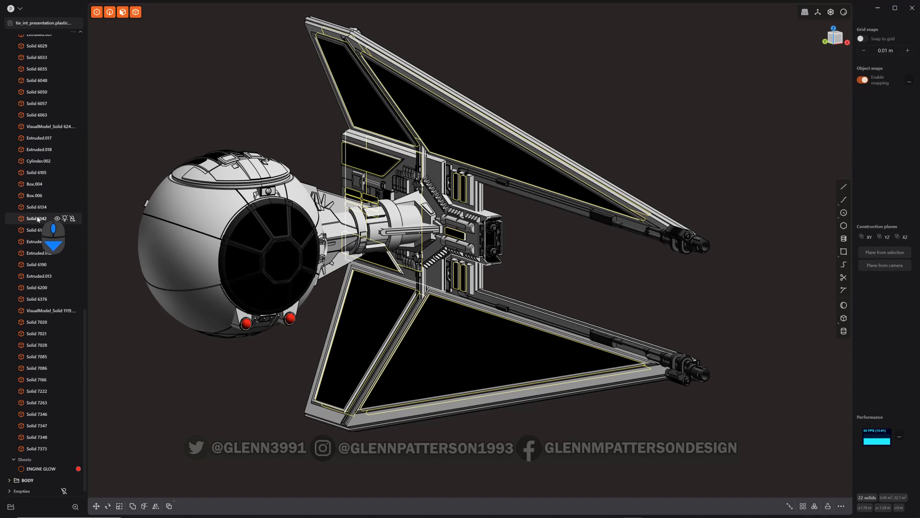
scroll(down, 3)
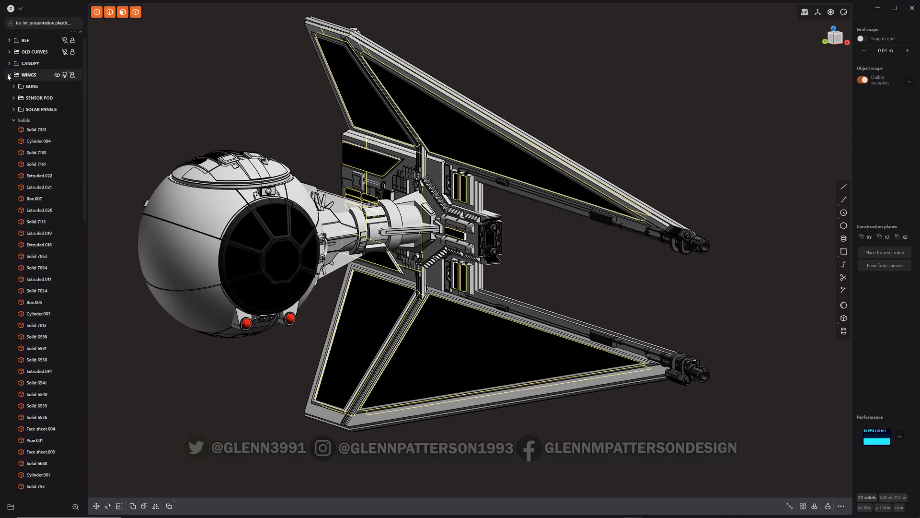
click(9, 74)
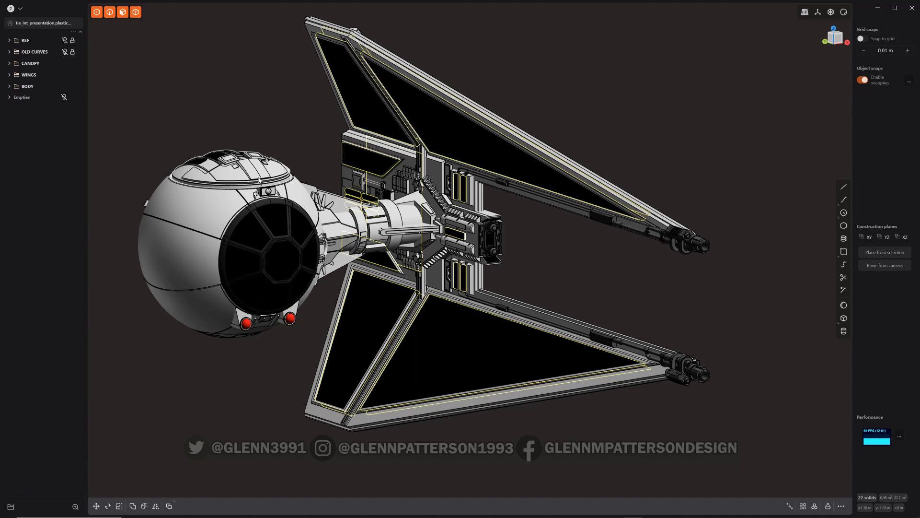
mouse_move(294, 126)
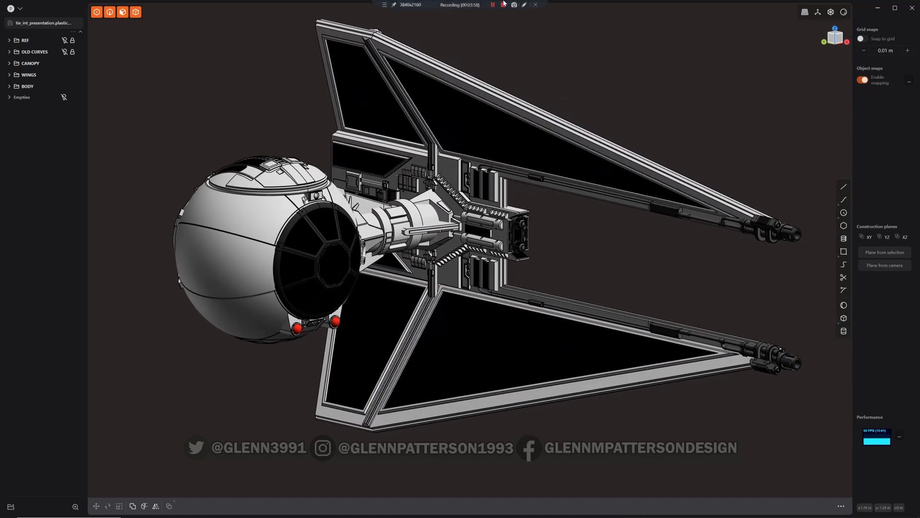
click(500, 4)
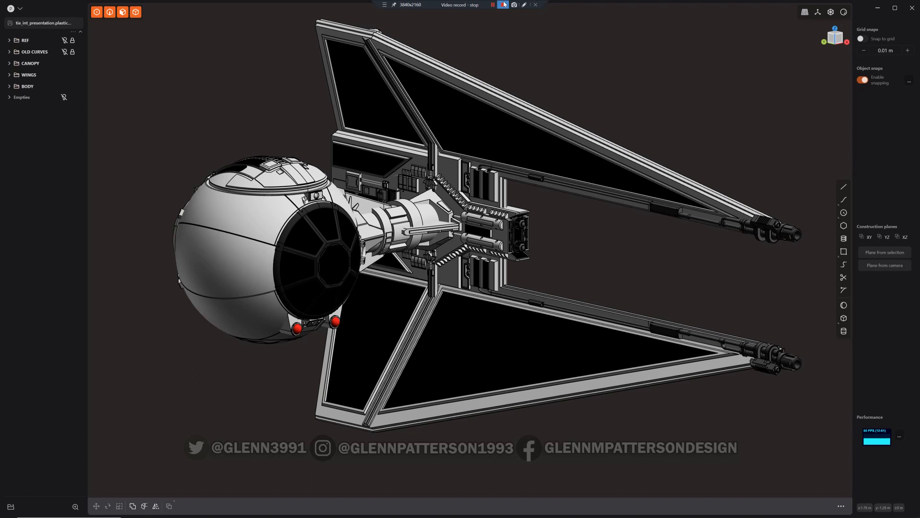